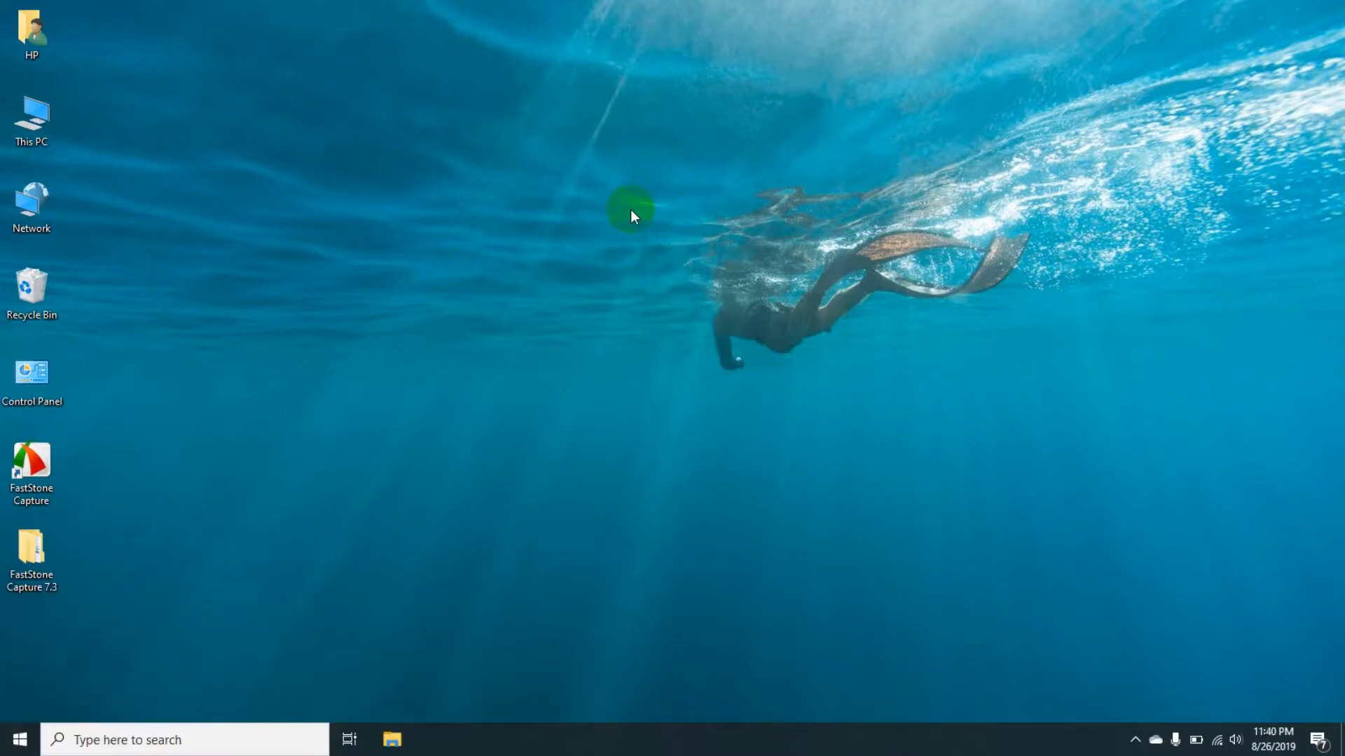
Check Disk 1 in Task Manager's Performance tab: TS240GMTS420S, 224 GB, 0 MB formatted.
double_click(31, 116)
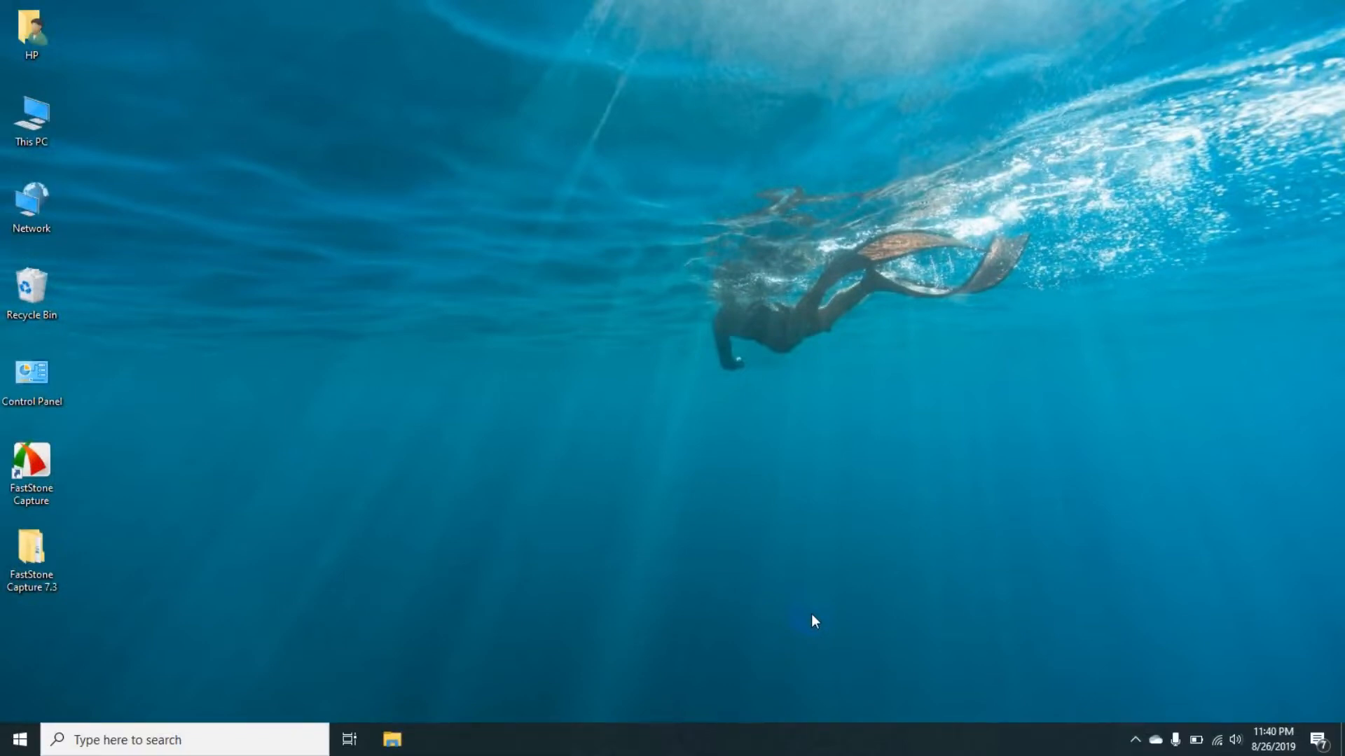
right_click(802, 738)
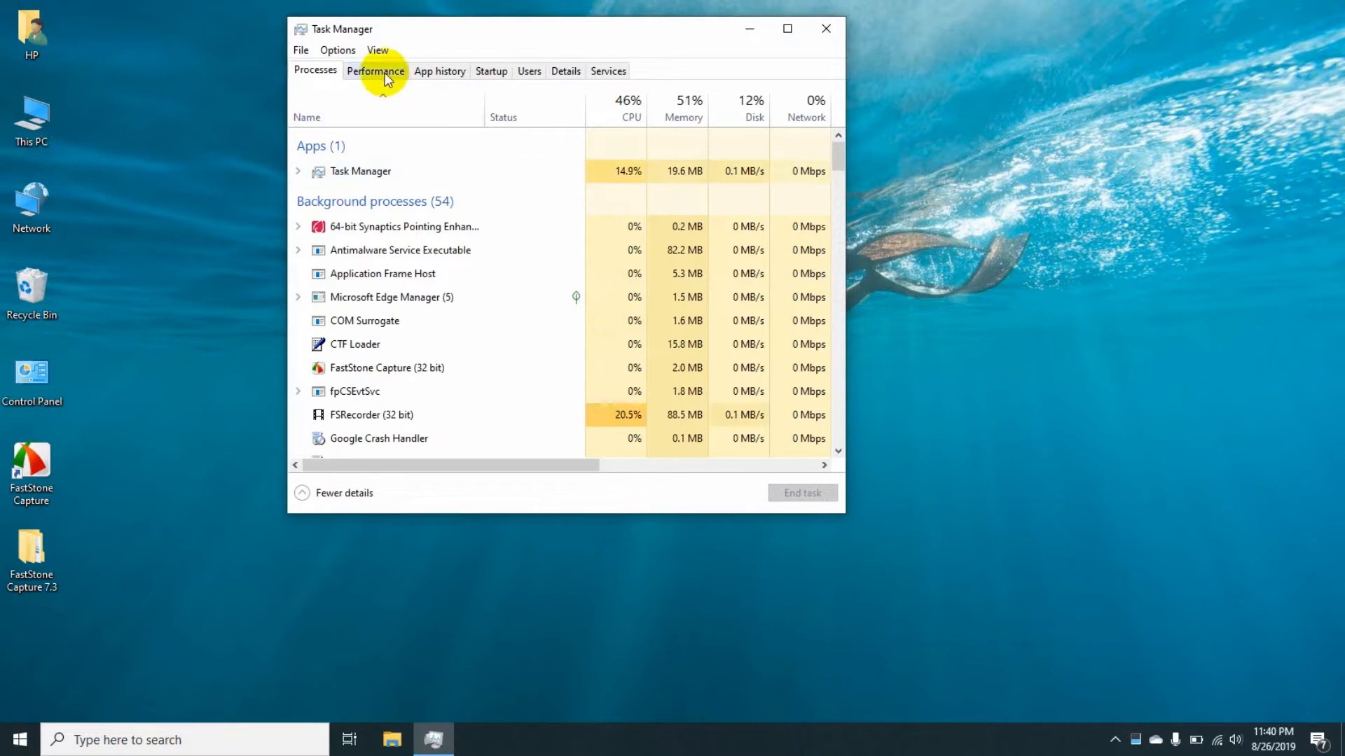
left_click(375, 70)
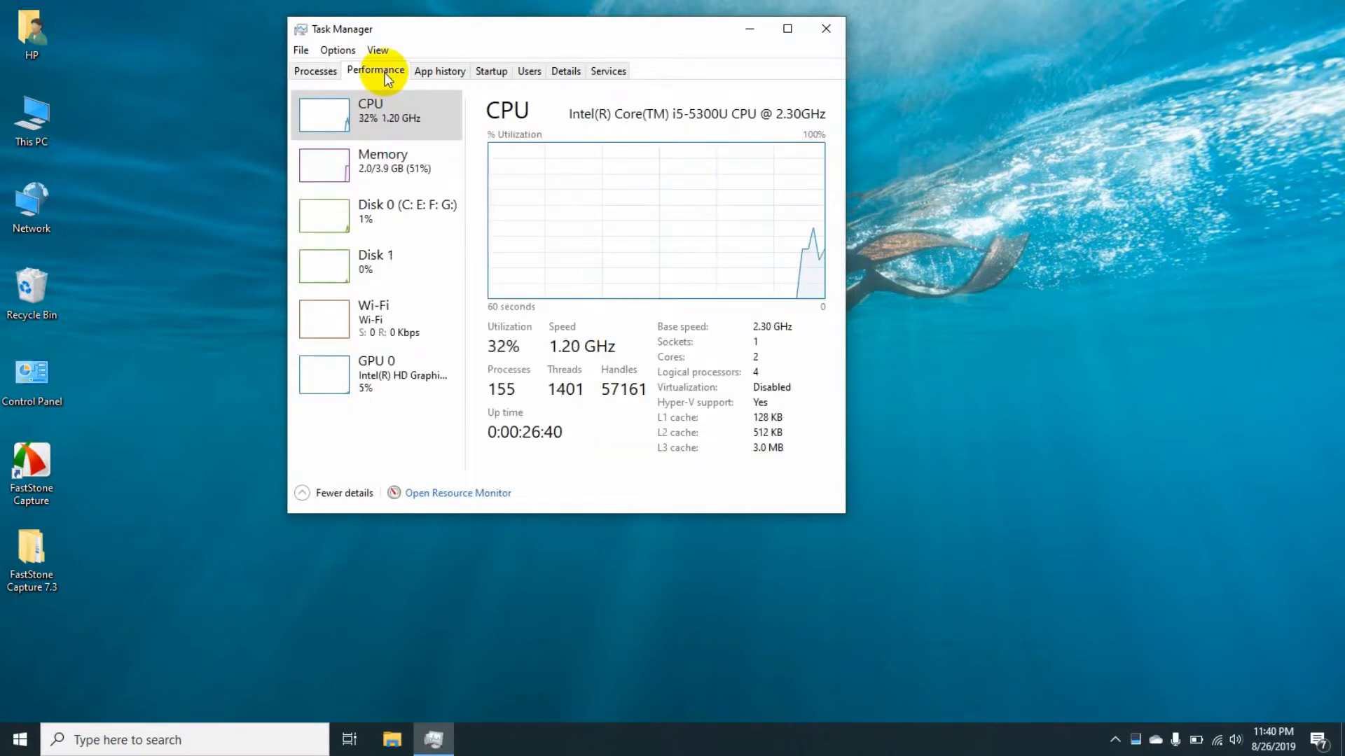
mouse_move(437, 343)
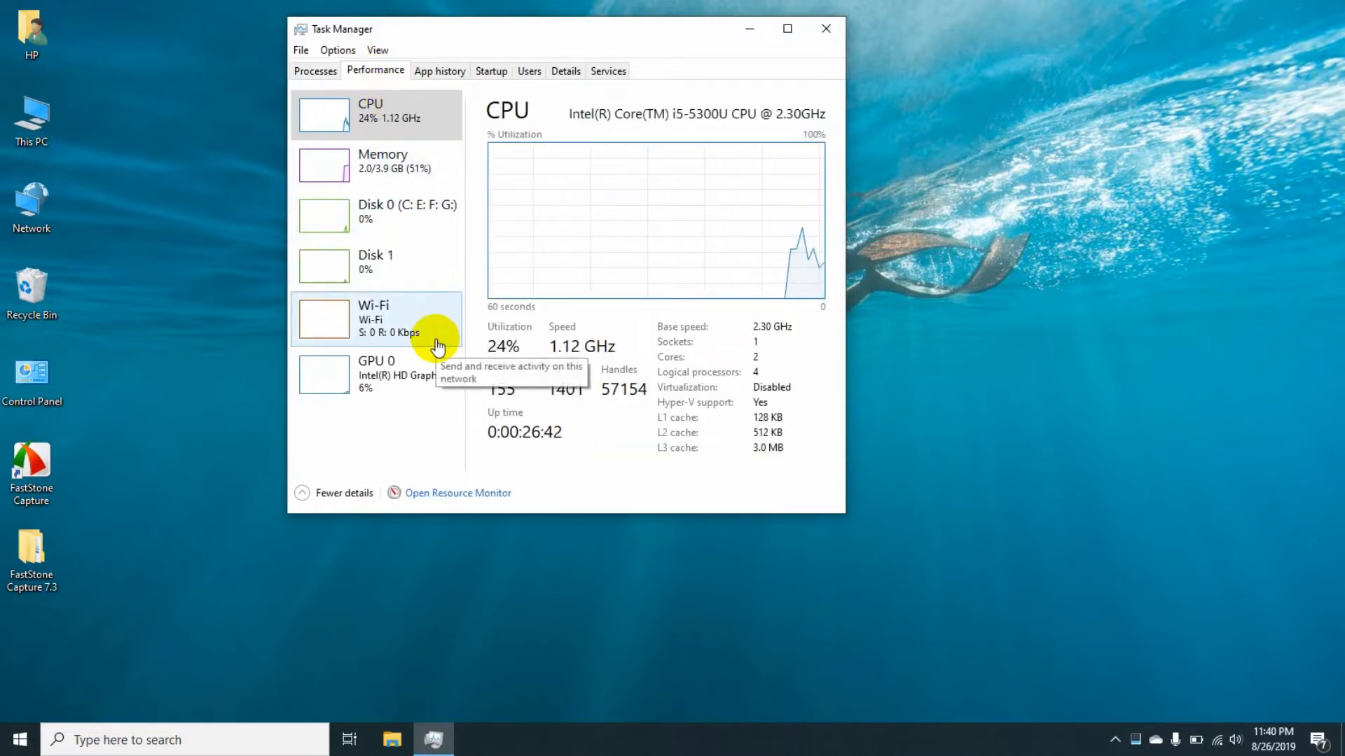
mouse_move(412, 283)
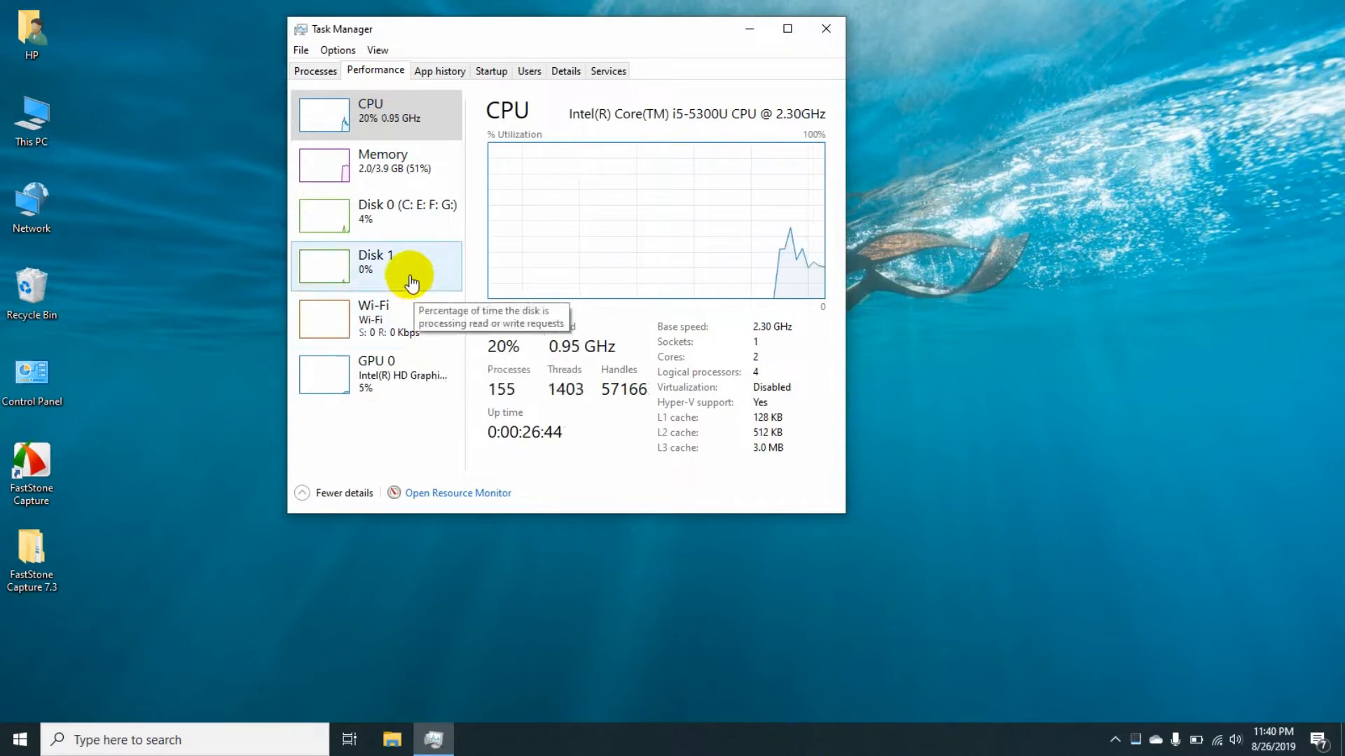
left_click(377, 216)
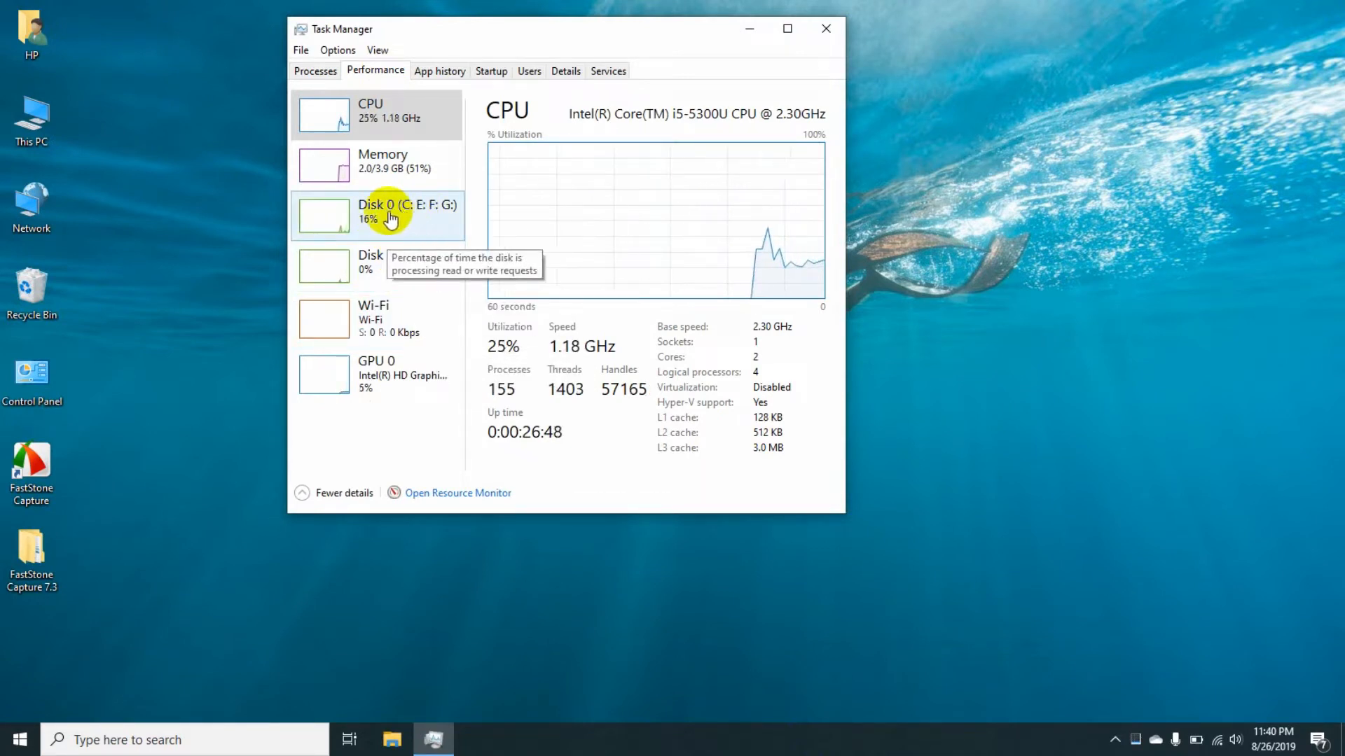
left_click(375, 266)
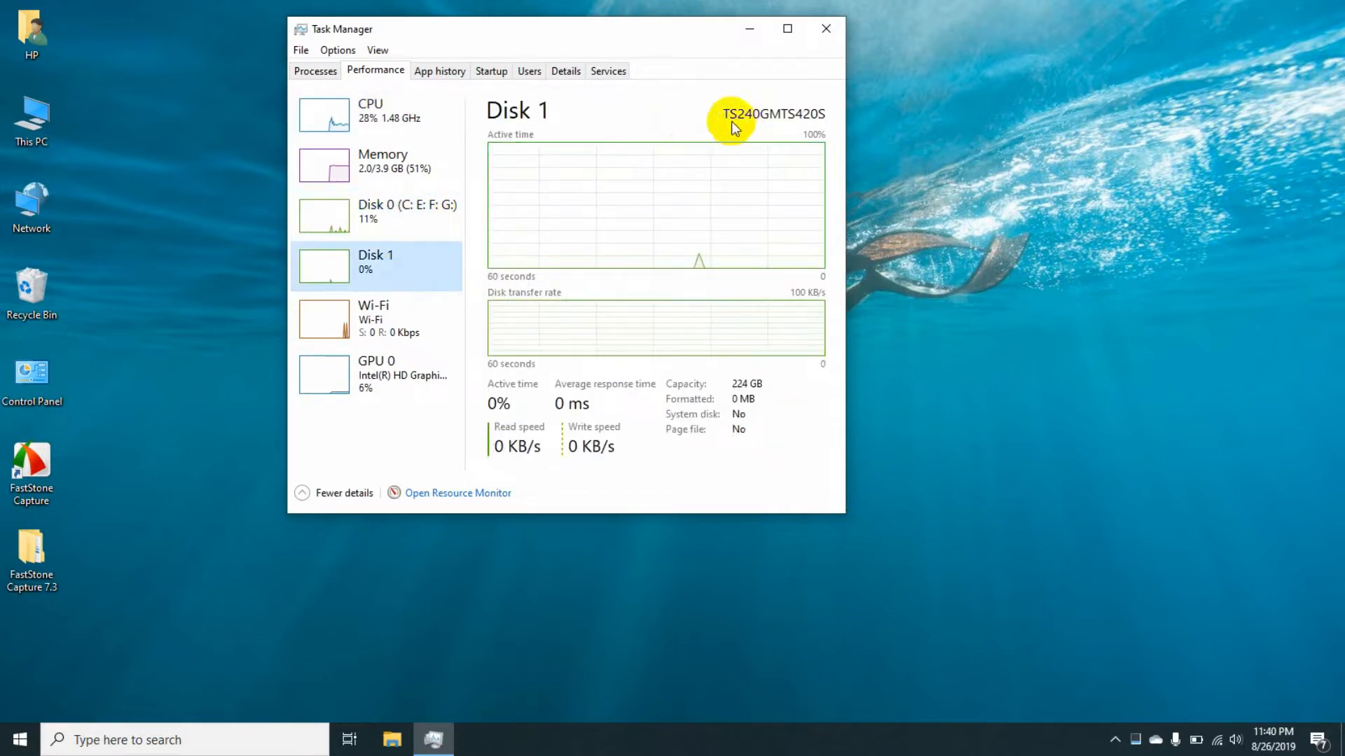
mouse_move(753, 133)
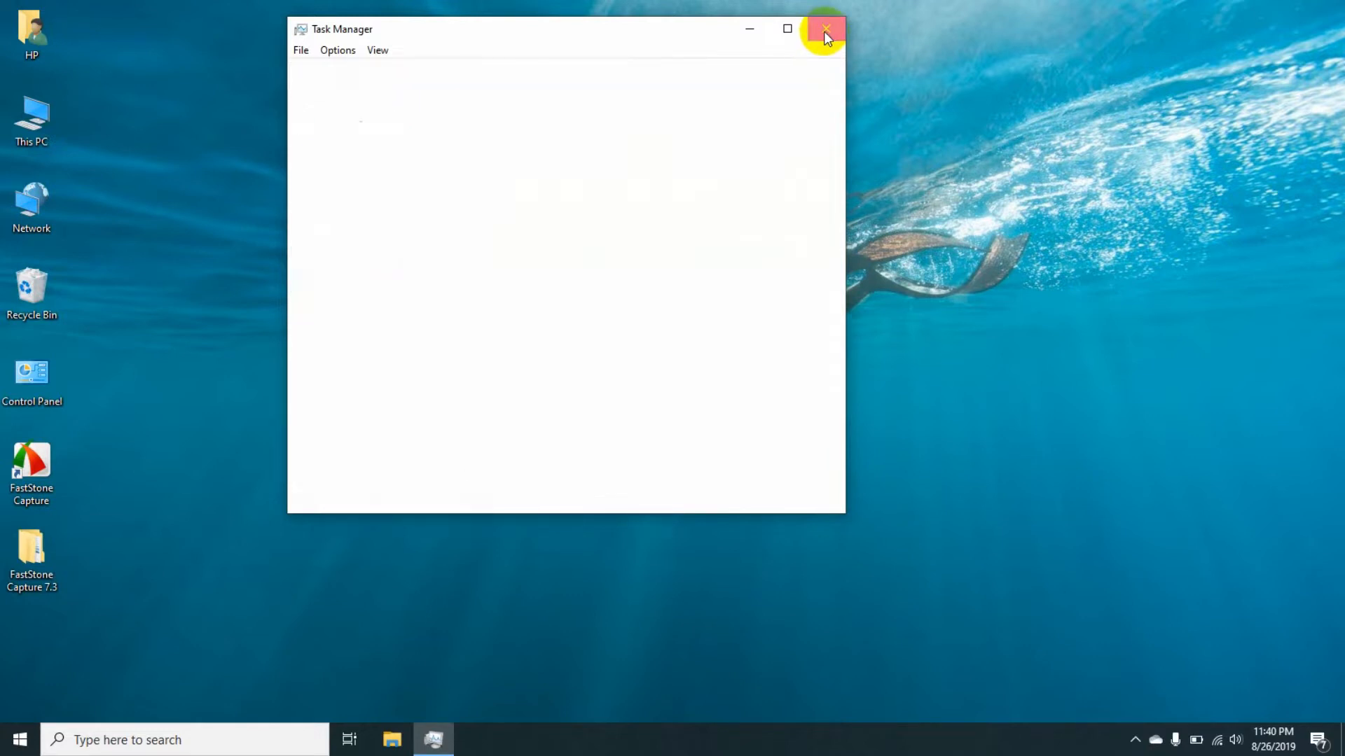
Close Task Manager and open Computer Management via This PC's Manage option.
left_click(824, 28)
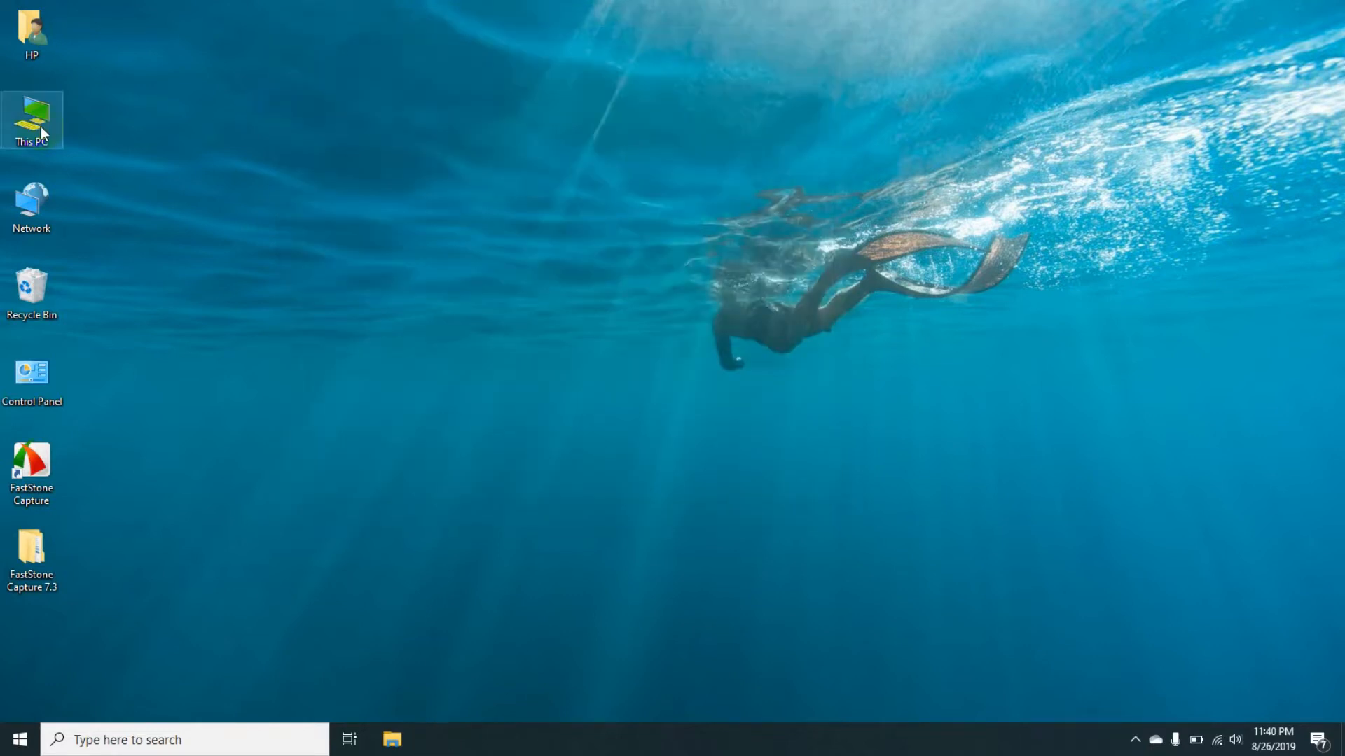
right_click(32, 119)
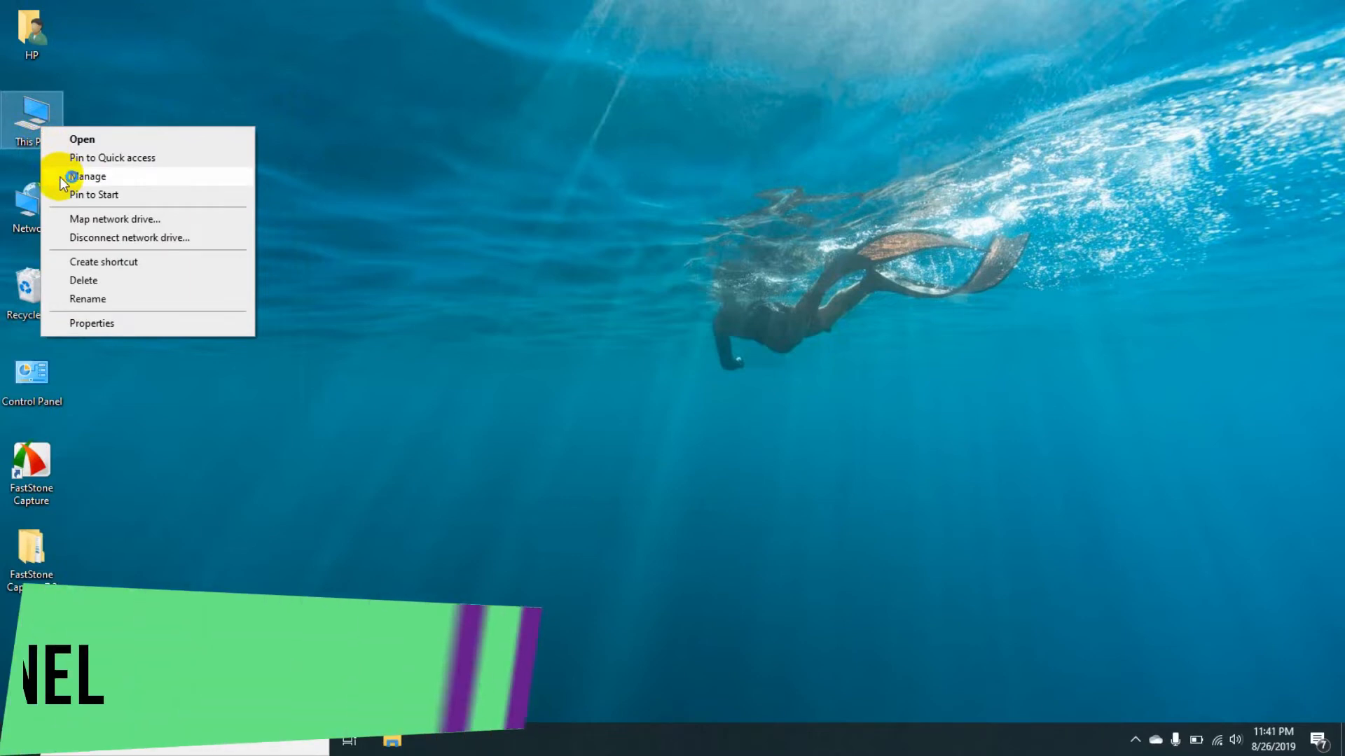
left_click(89, 176)
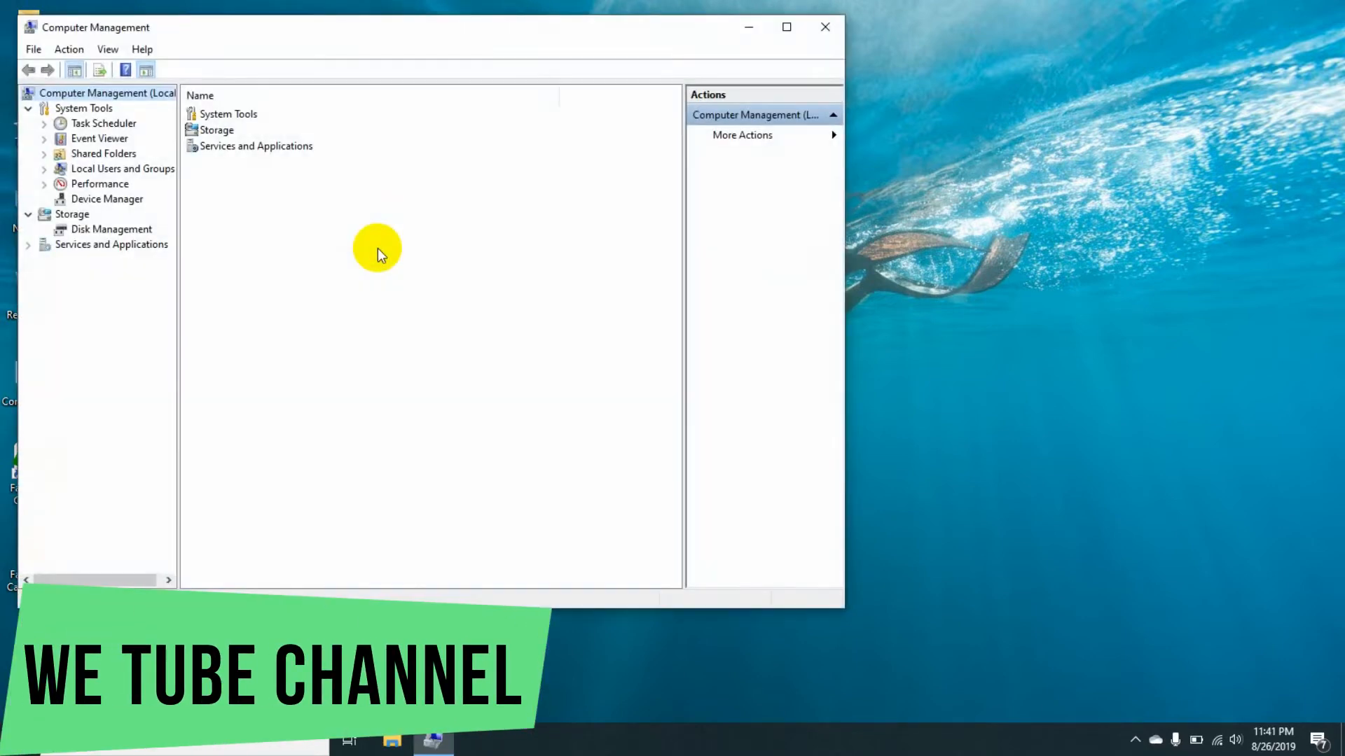
mouse_move(156, 233)
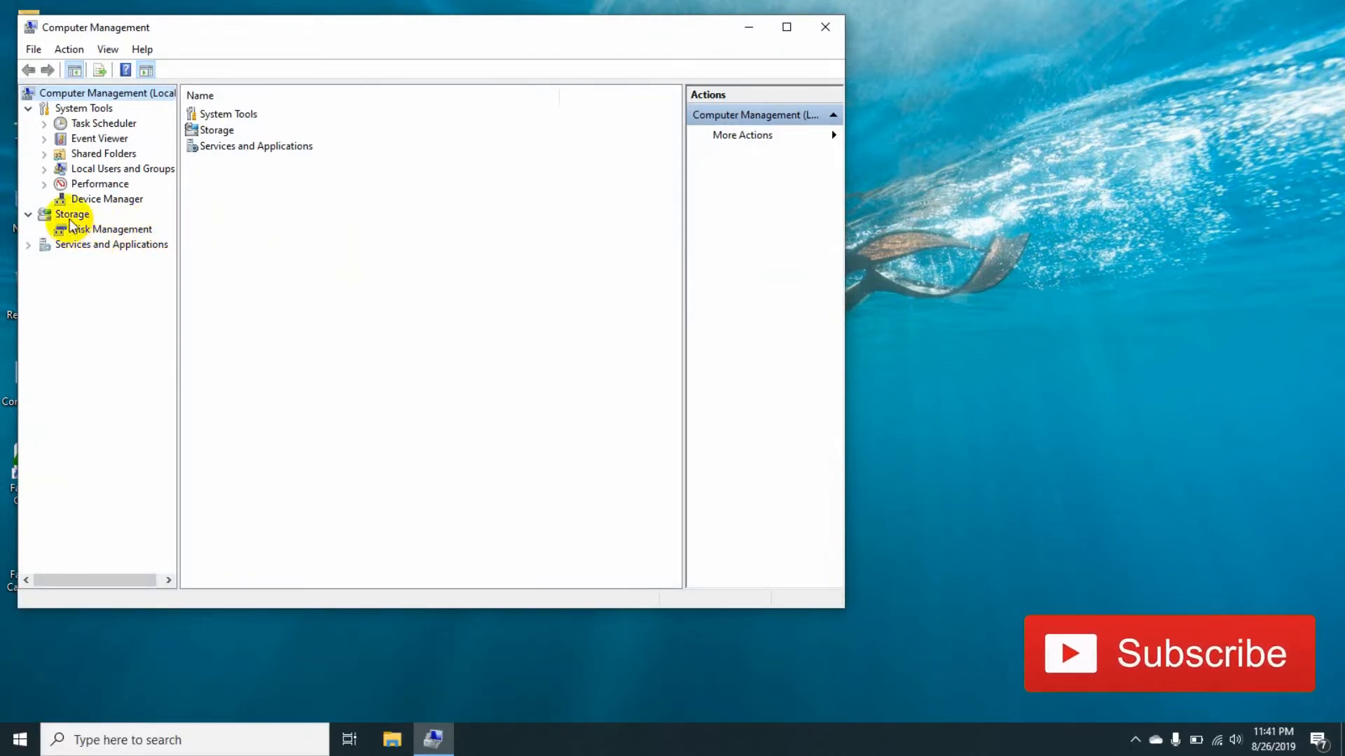
Show Disk Management and bring up options for Disk 1's 223.57 GB unallocated space.
left_click(111, 229)
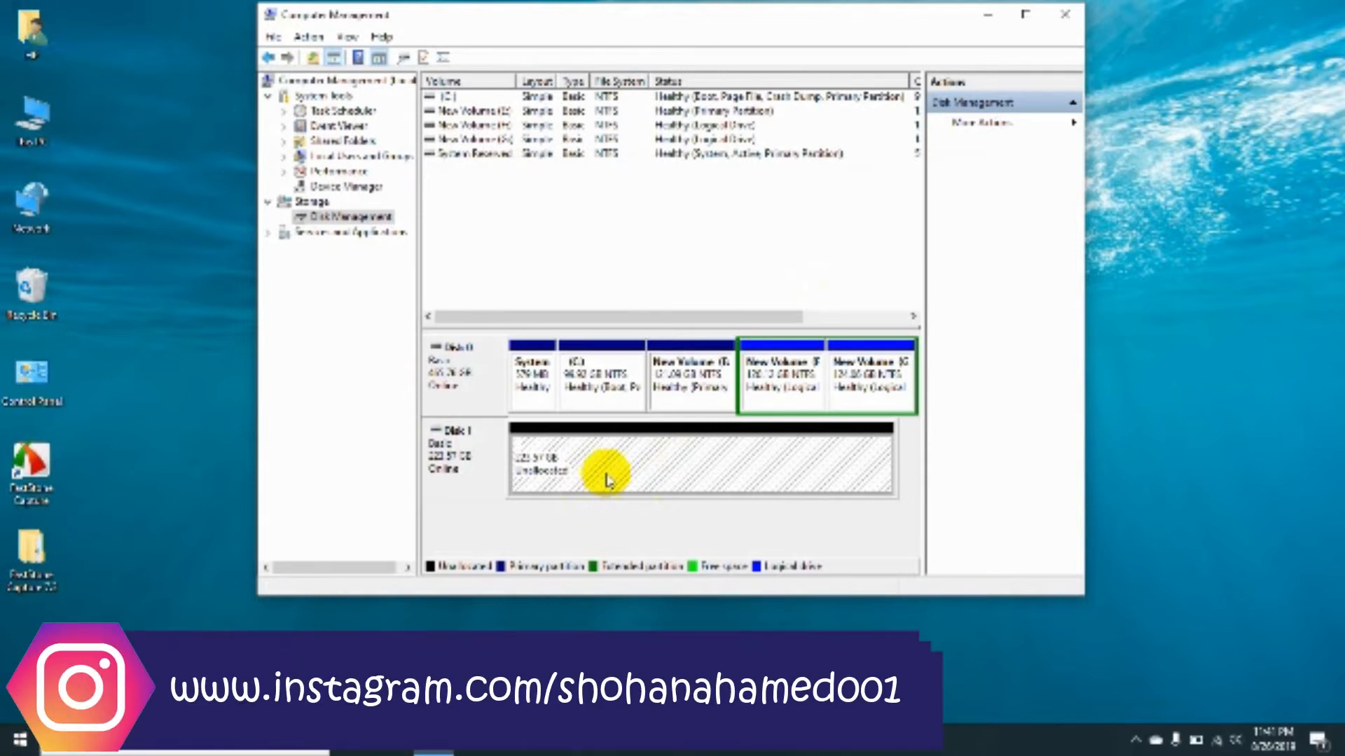
right_click(607, 479)
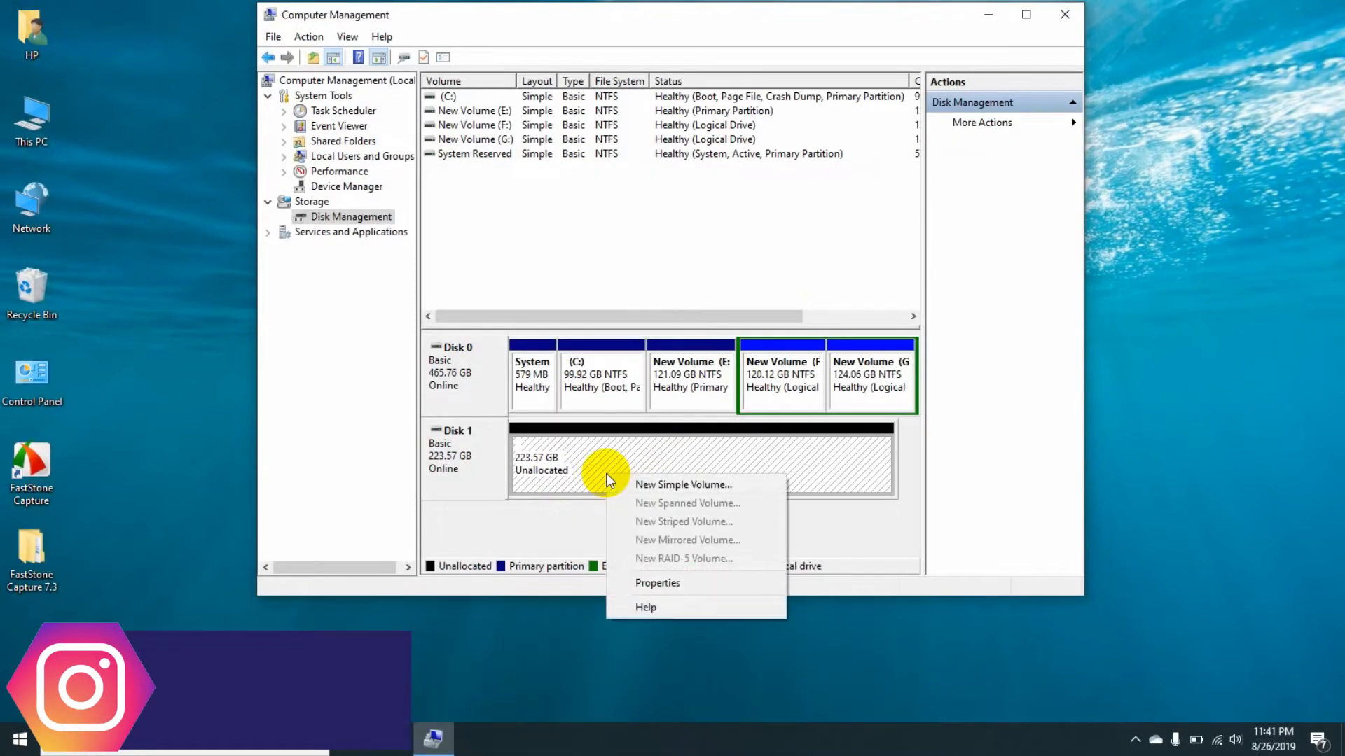
mouse_move(681, 485)
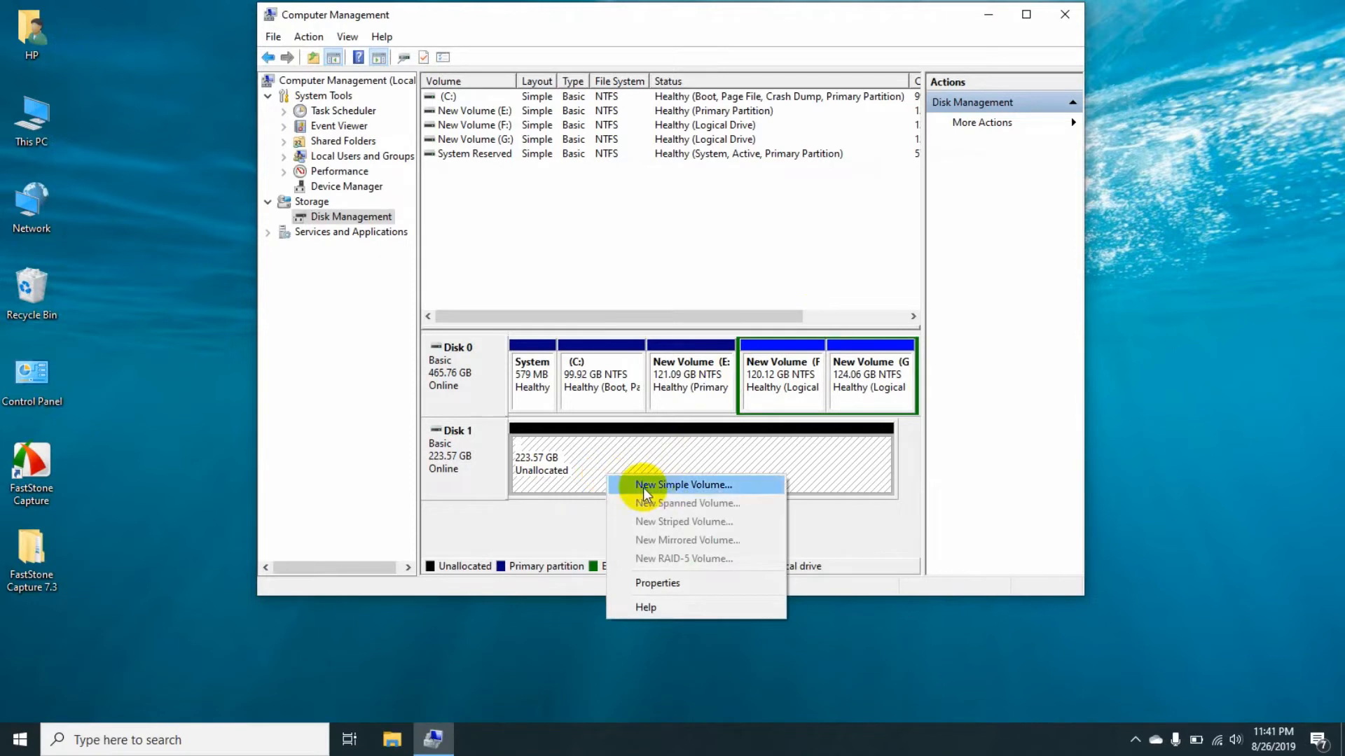
Create a full-size 228934 MB simple volume on Disk 1, drive letter D, NTFS quick format.
left_click(681, 484)
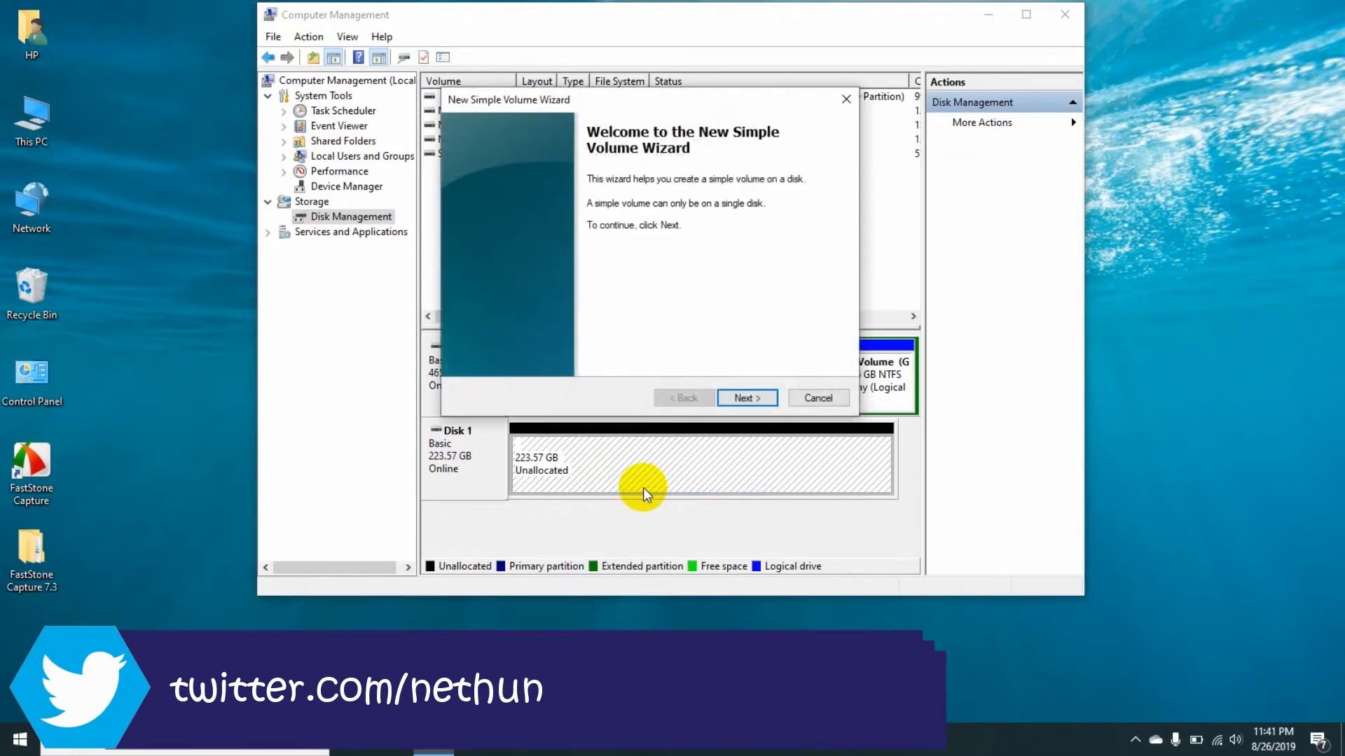
left_click(745, 397)
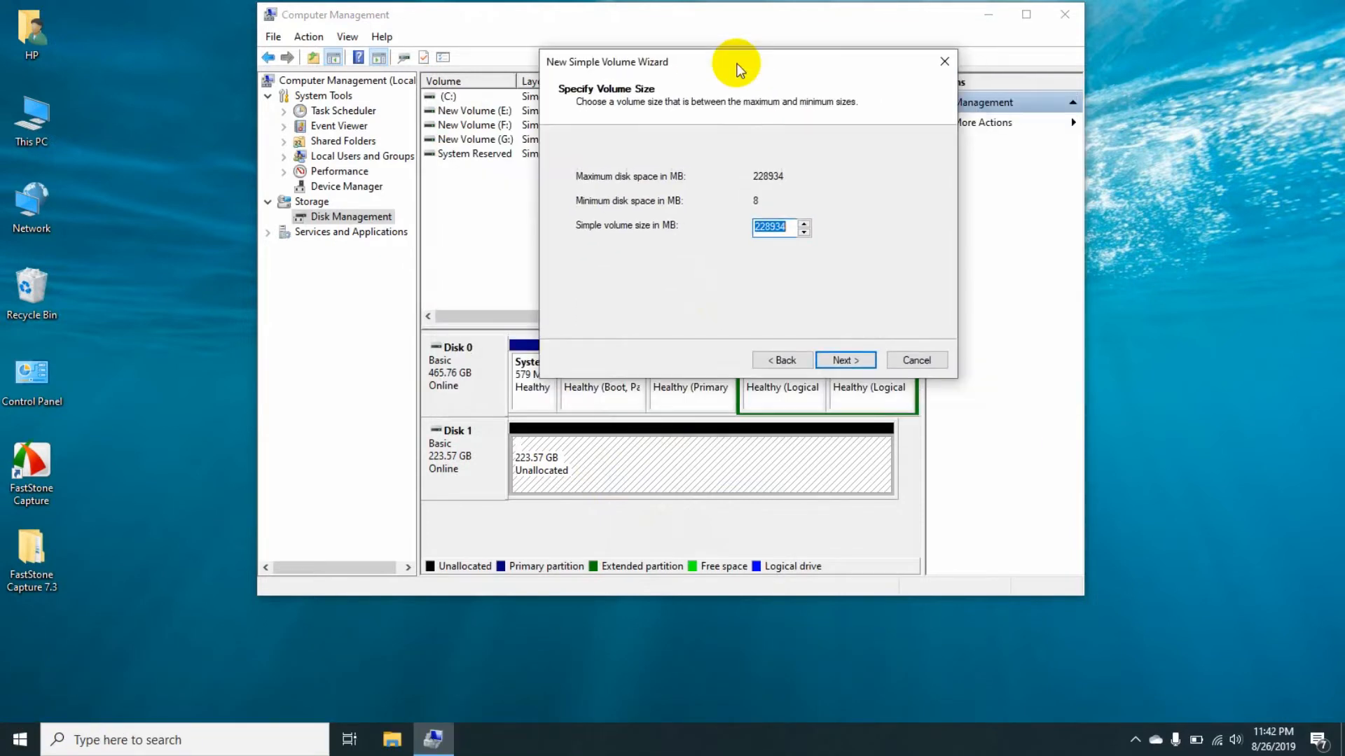
mouse_move(624, 451)
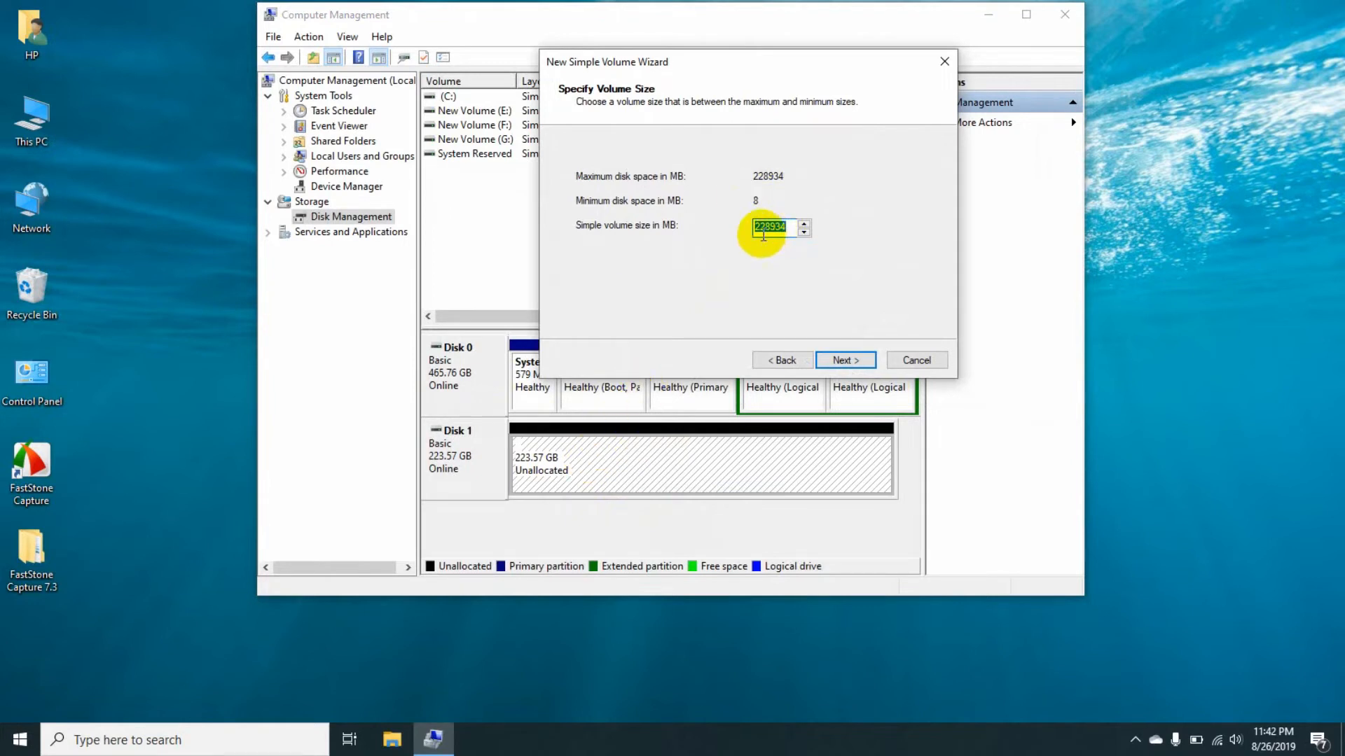
mouse_move(793, 339)
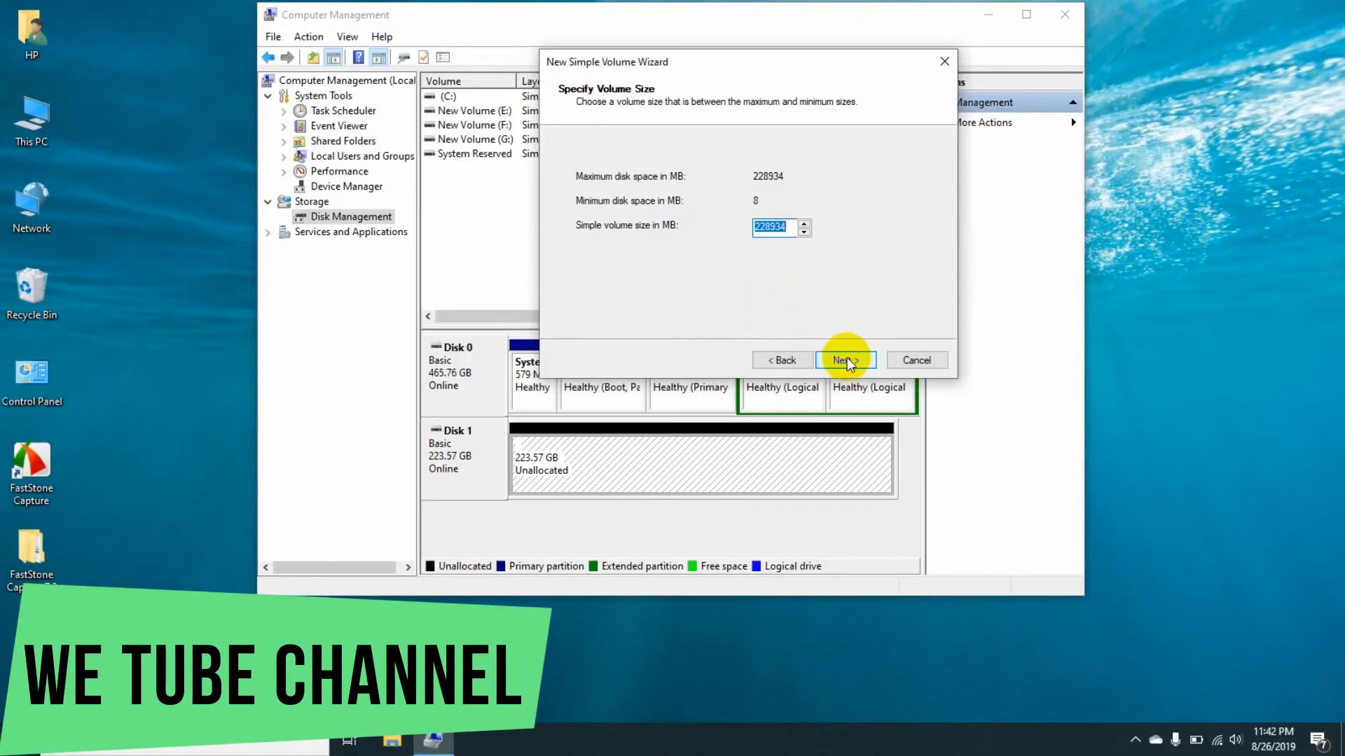
left_click(844, 360)
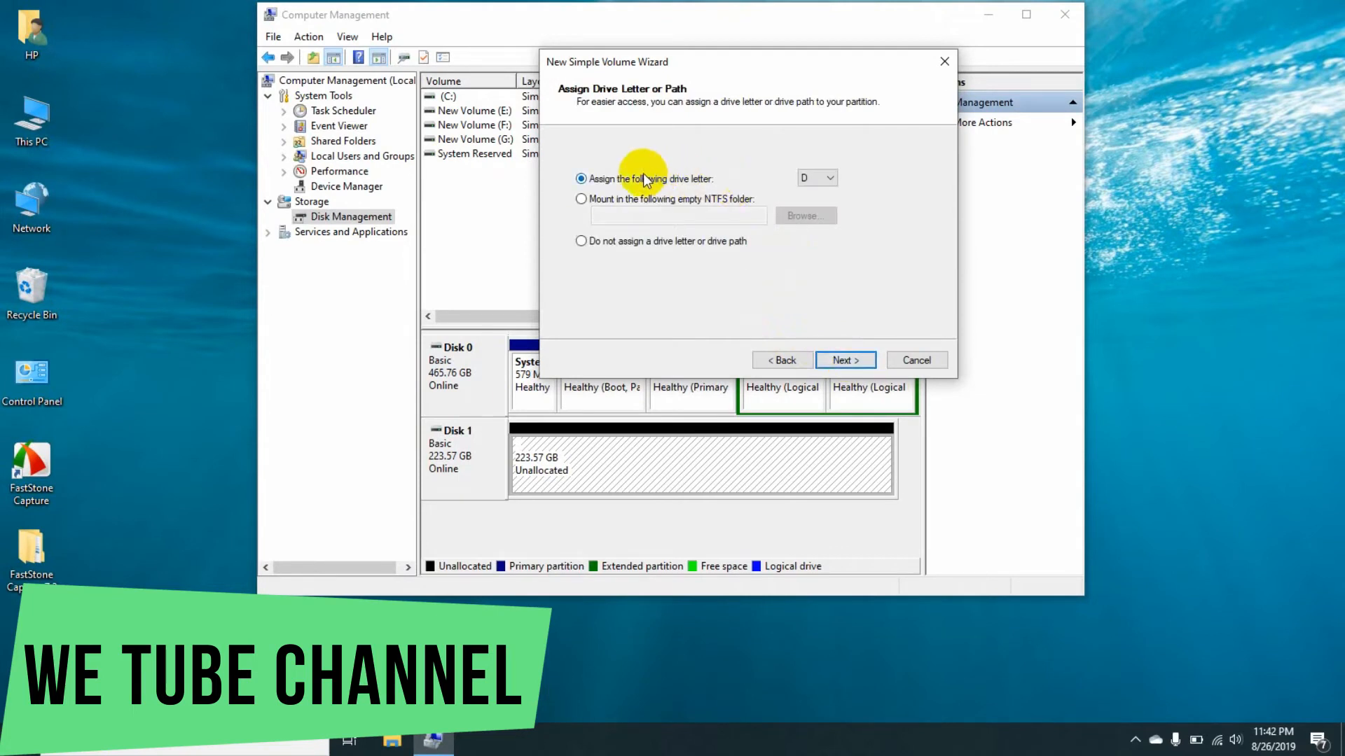
left_click(828, 177)
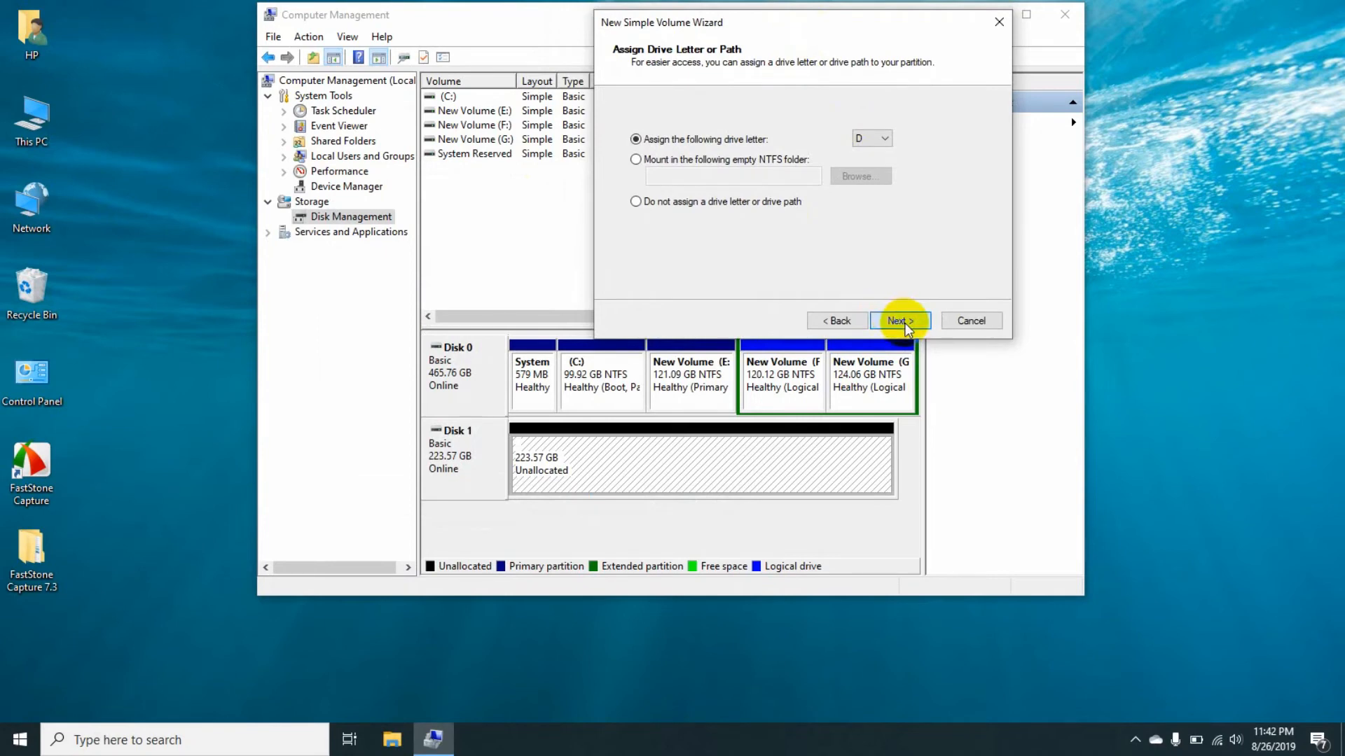
left_click(899, 321)
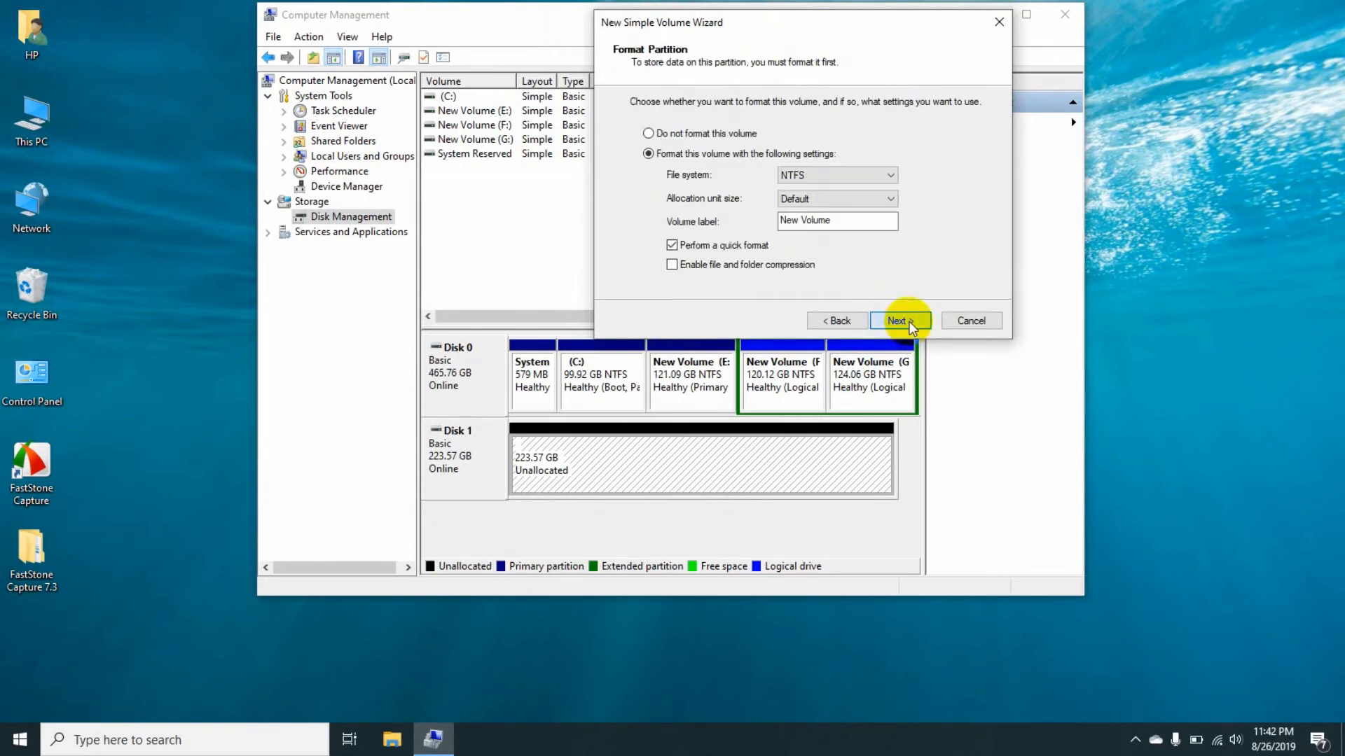
left_click(898, 320)
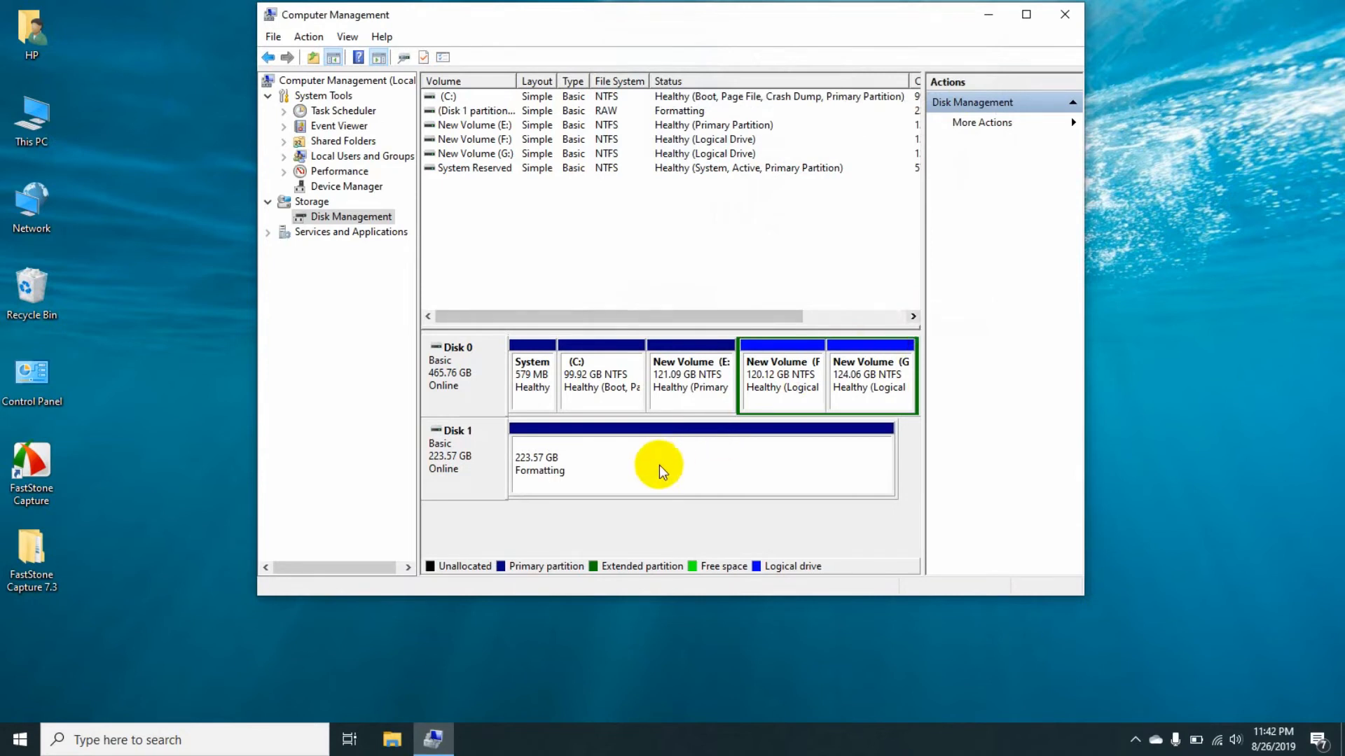
mouse_move(570, 479)
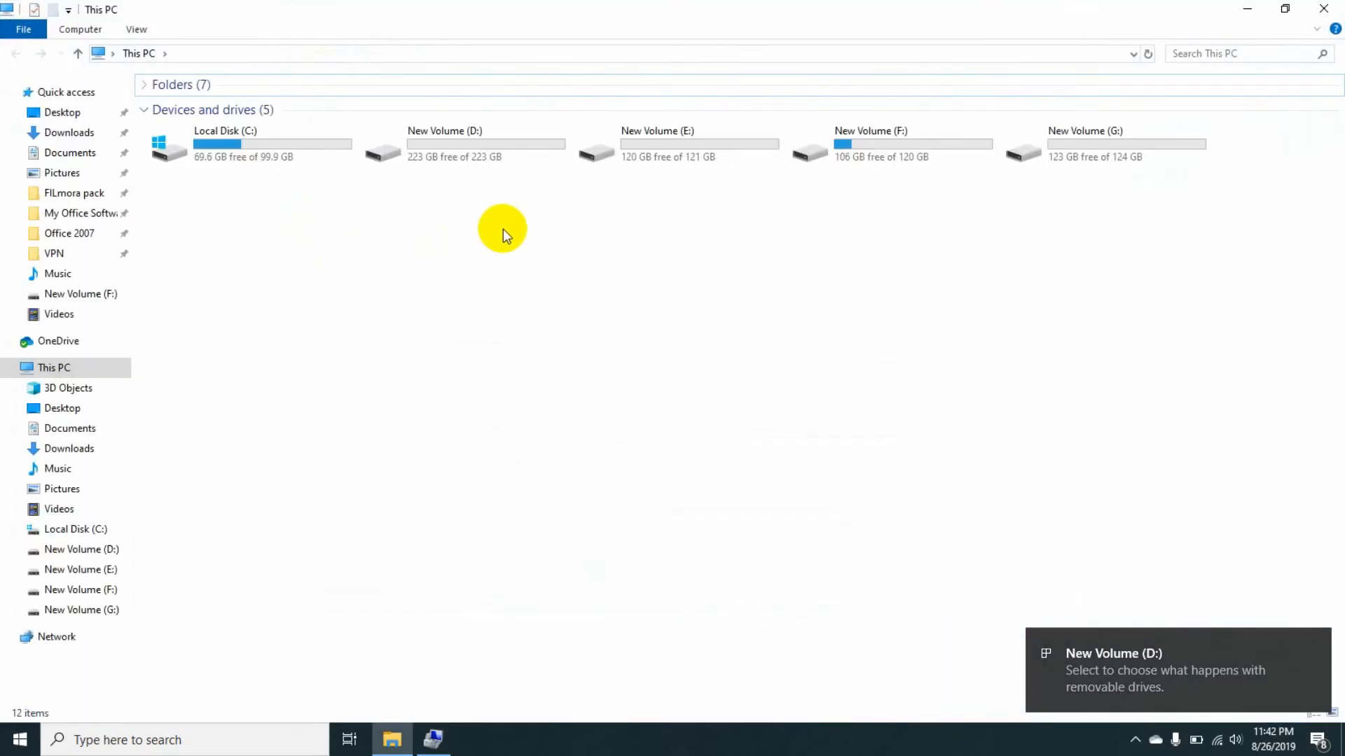
Select New Volume (D:), 223 GB free, in This PC.
left_click(462, 144)
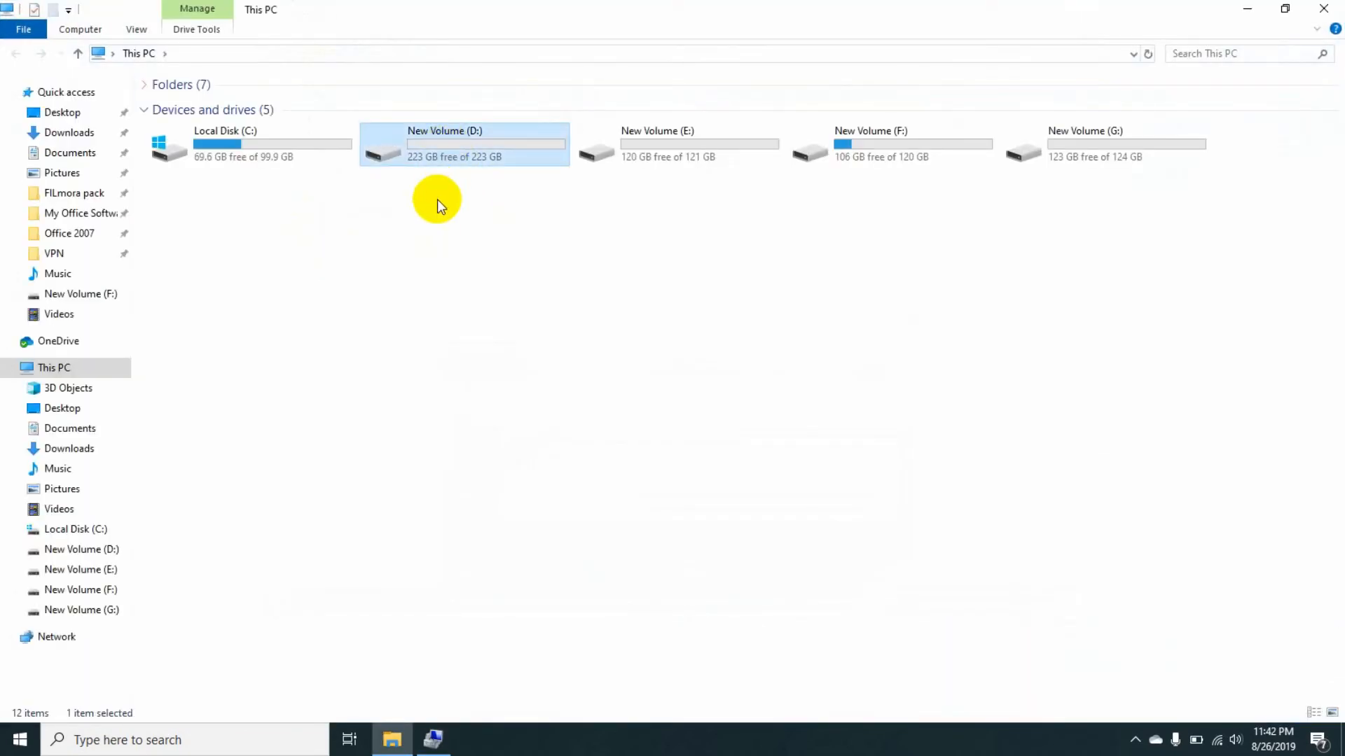